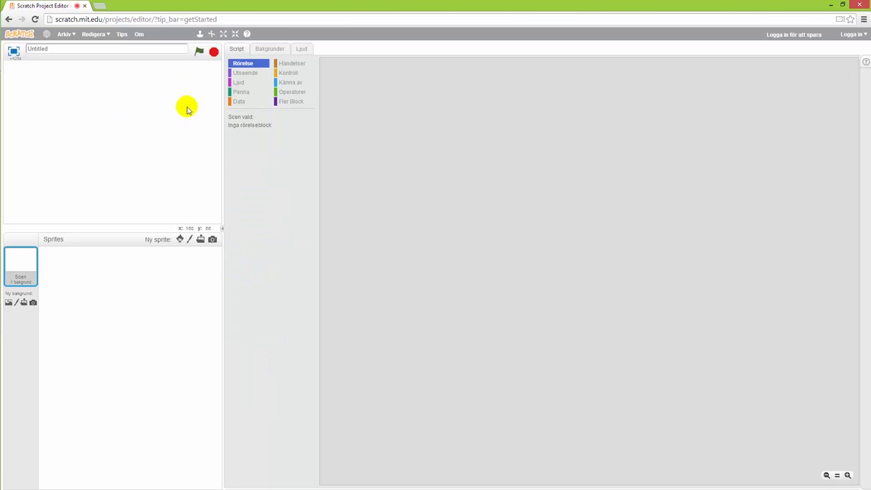
pyautogui.moveTo(180, 239)
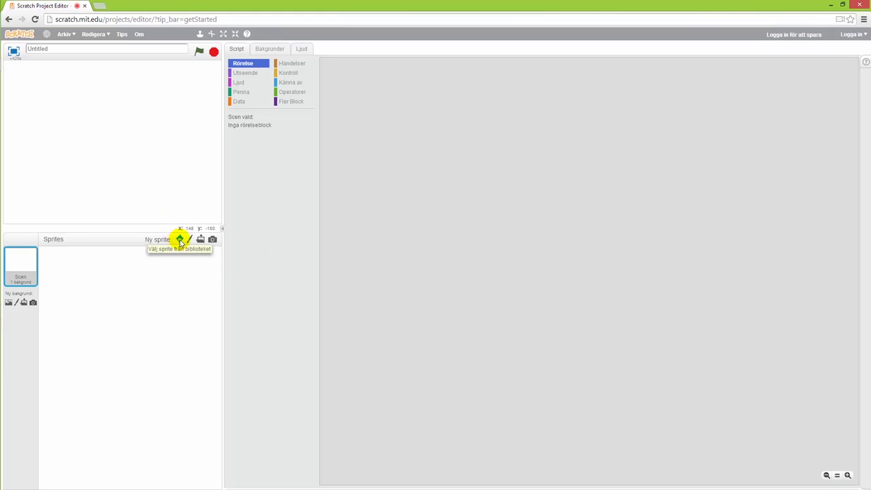
# Step: Add the Breakdancer figure from the sprite library as a new sprite
pyautogui.click(180, 239)
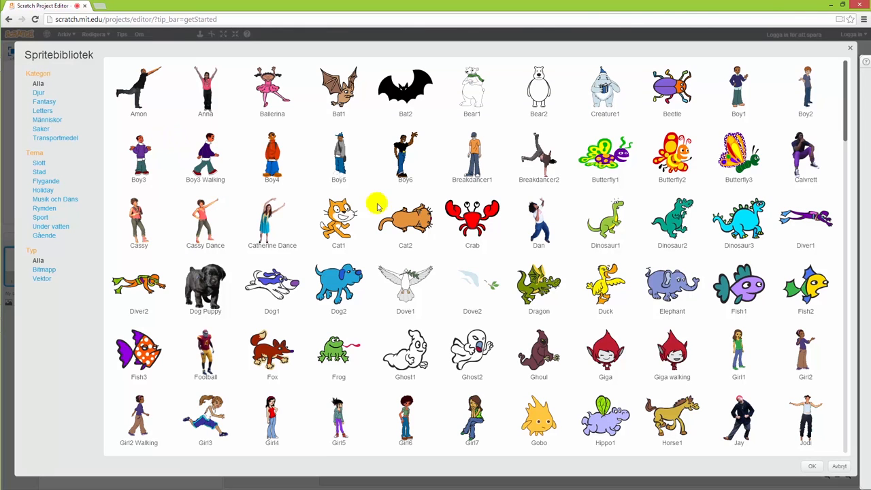
pyautogui.click(539, 157)
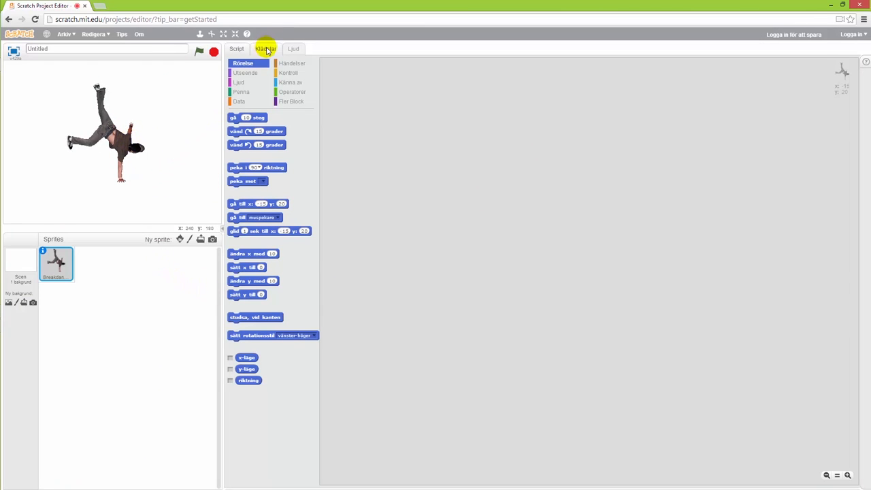
# Step: Duplicate the breakdancer's costume and flip the copy horizontally, comparing the two poses
pyautogui.click(46, 34)
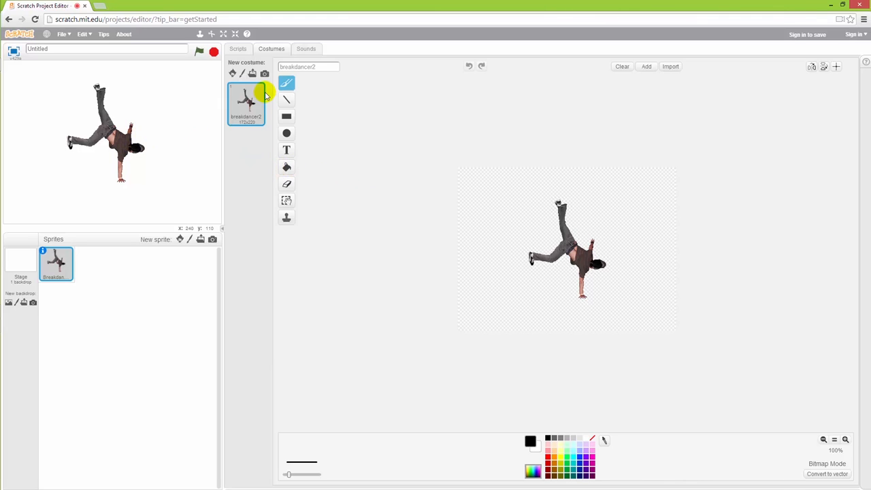
pyautogui.moveTo(268, 101)
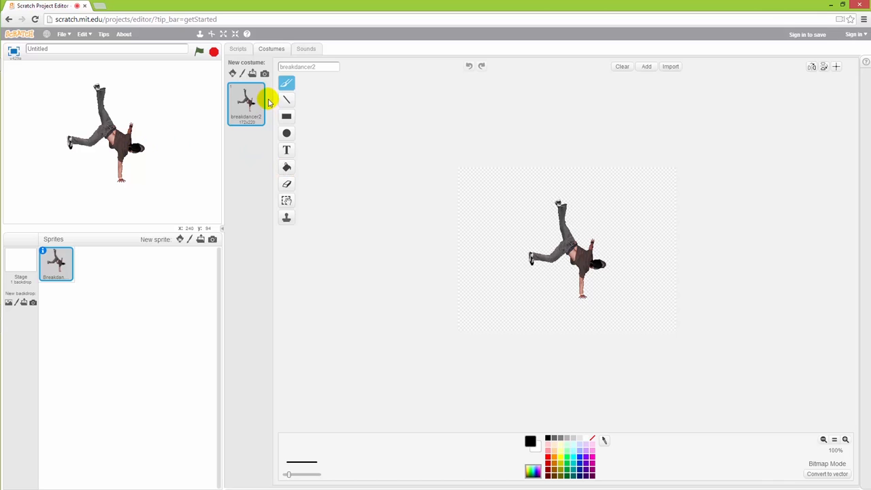
pyautogui.moveTo(261, 121)
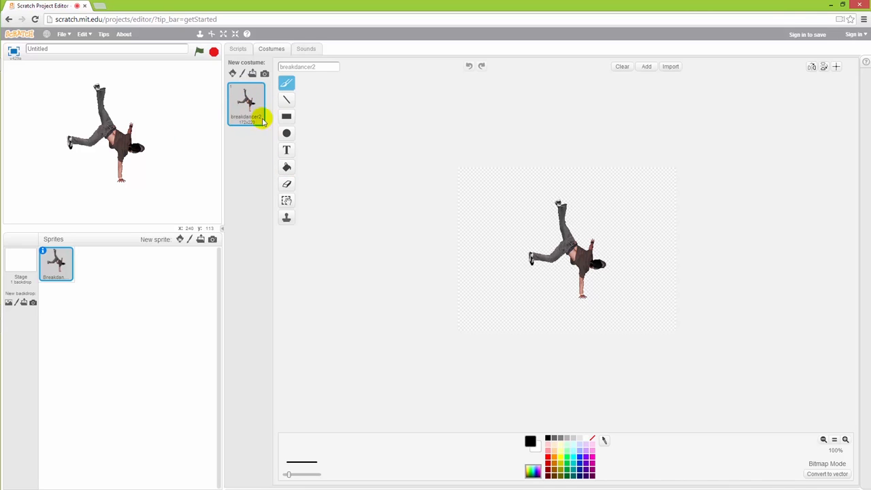
pyautogui.moveTo(285, 218)
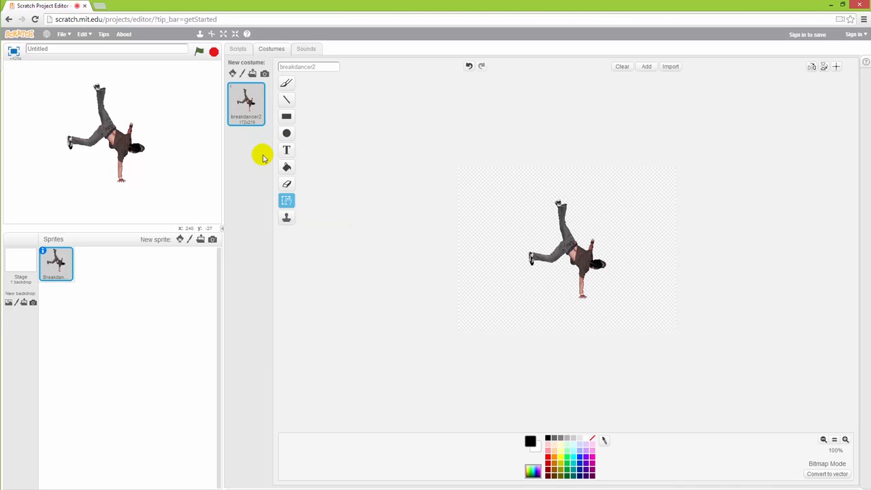
pyautogui.rightClick(246, 102)
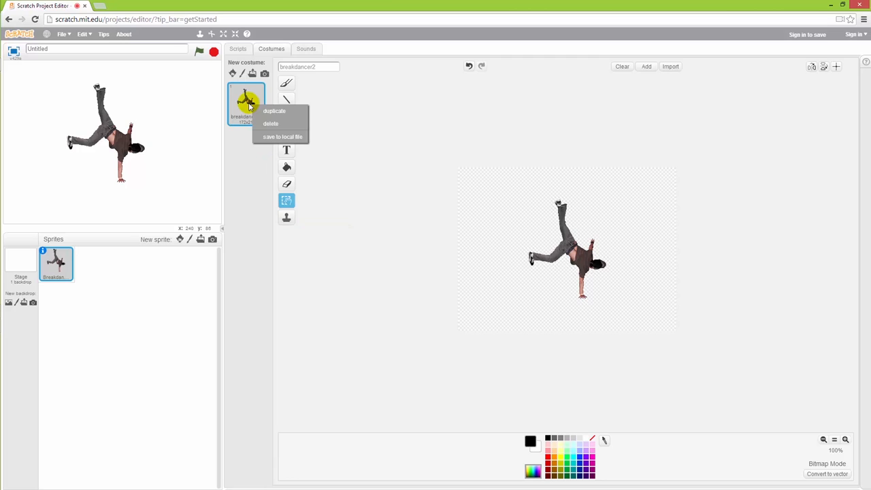
pyautogui.moveTo(288, 111)
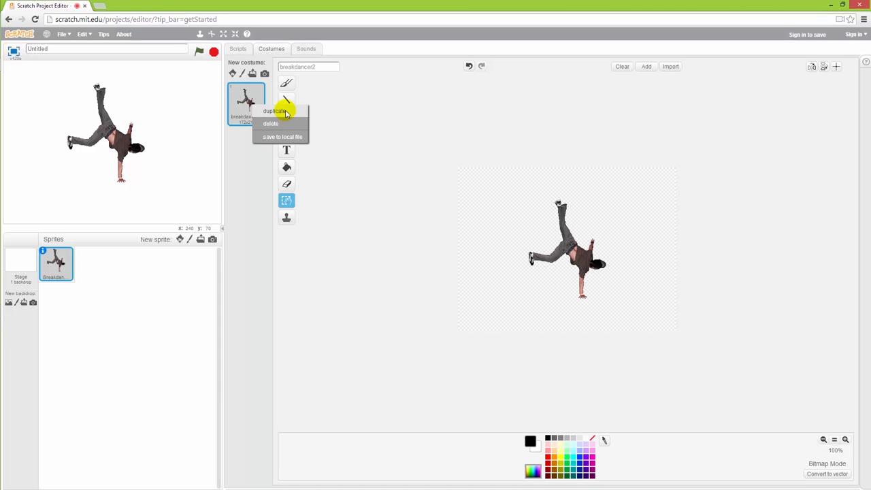
pyautogui.click(272, 112)
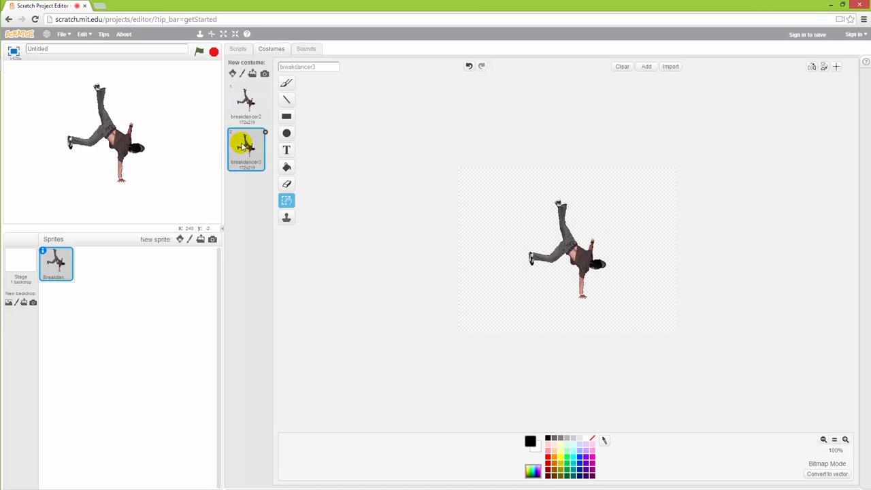
pyautogui.moveTo(506, 261)
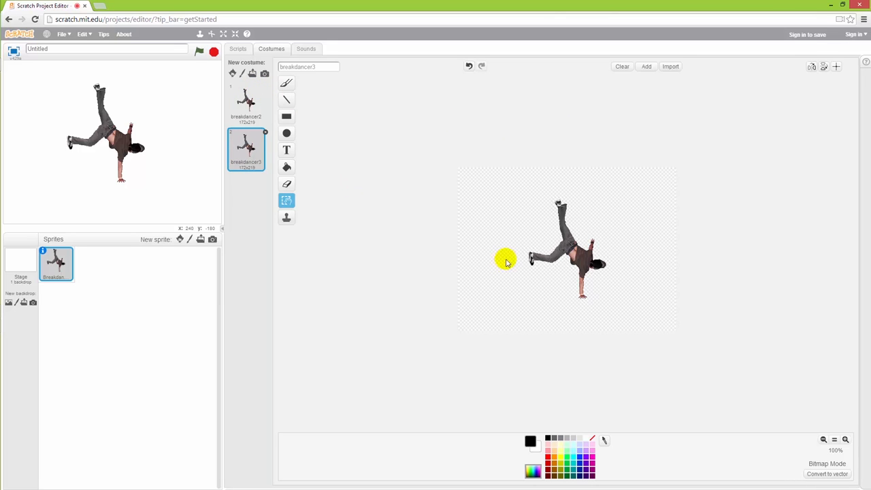
pyautogui.click(812, 67)
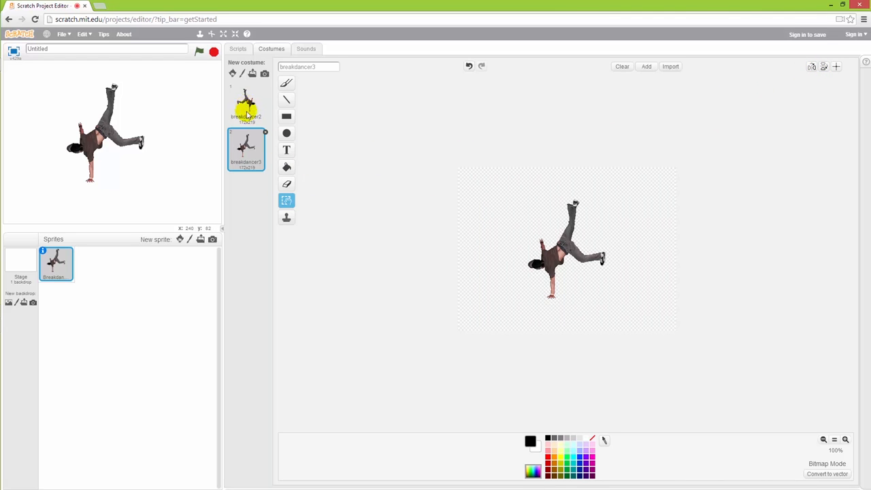
pyautogui.click(247, 106)
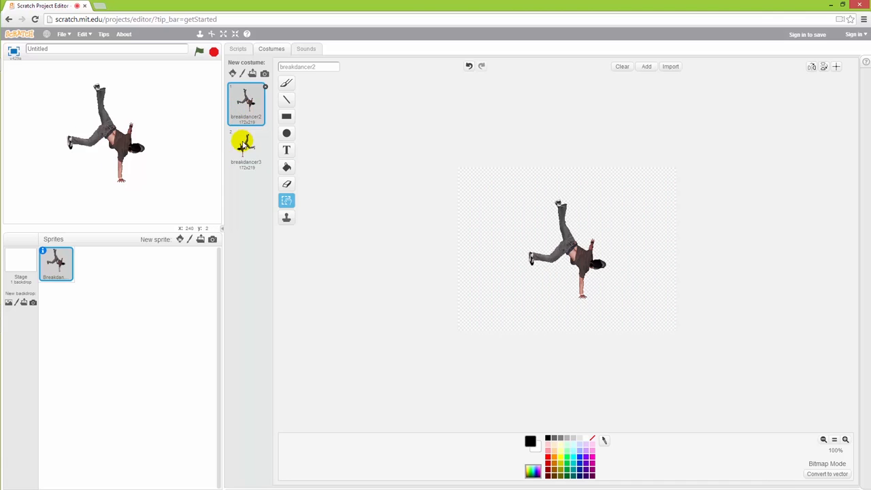
pyautogui.click(245, 147)
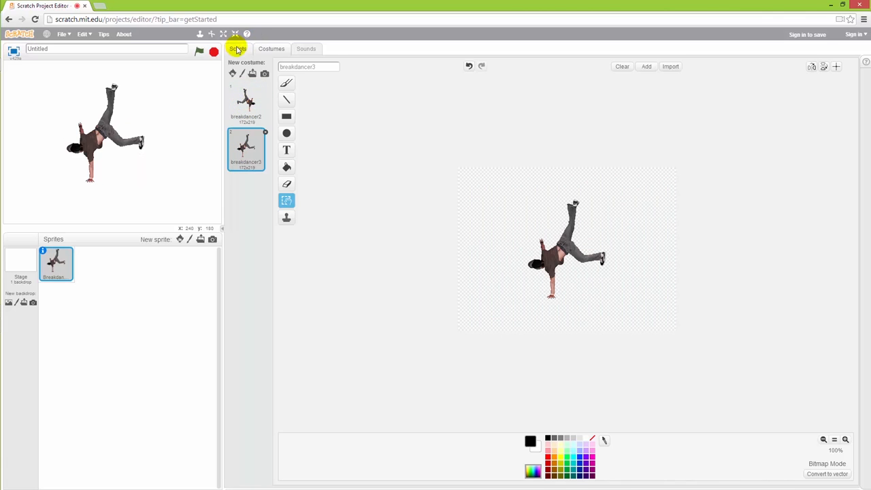
# Step: Place a next costume block from Looks in the scripts area and run it once
pyautogui.click(237, 49)
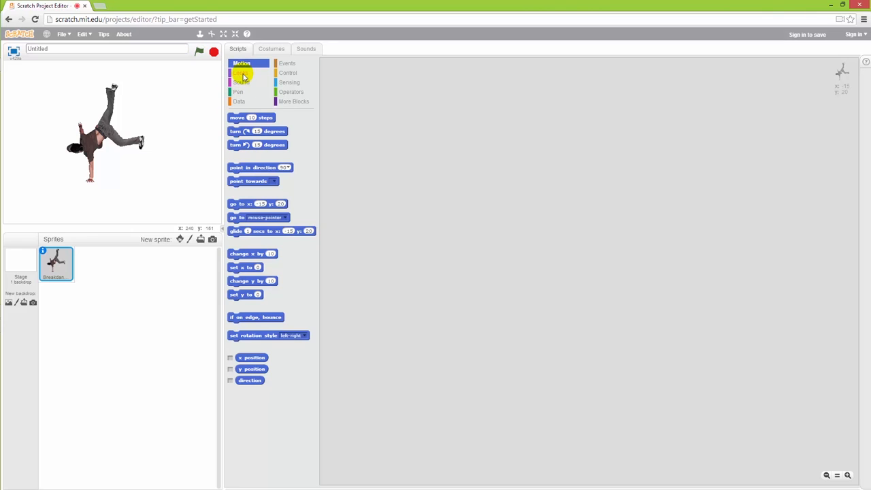
pyautogui.click(240, 74)
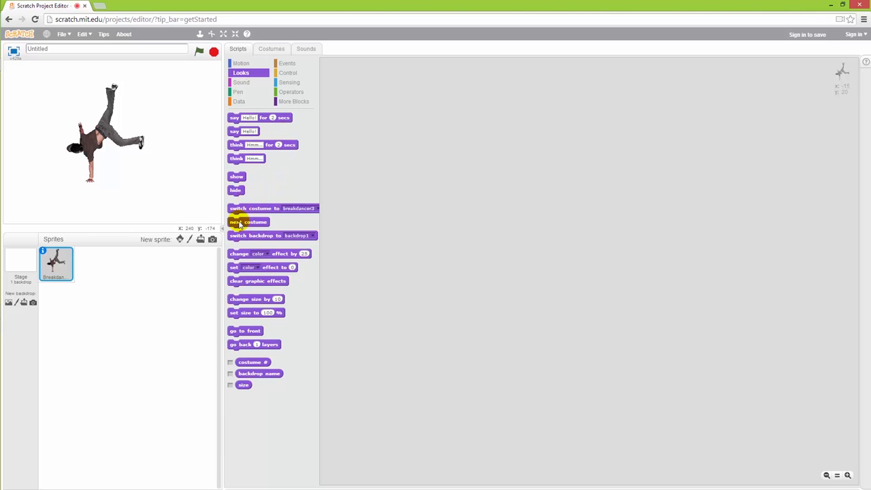
pyautogui.moveTo(248, 221); pyautogui.dragTo(443, 178)
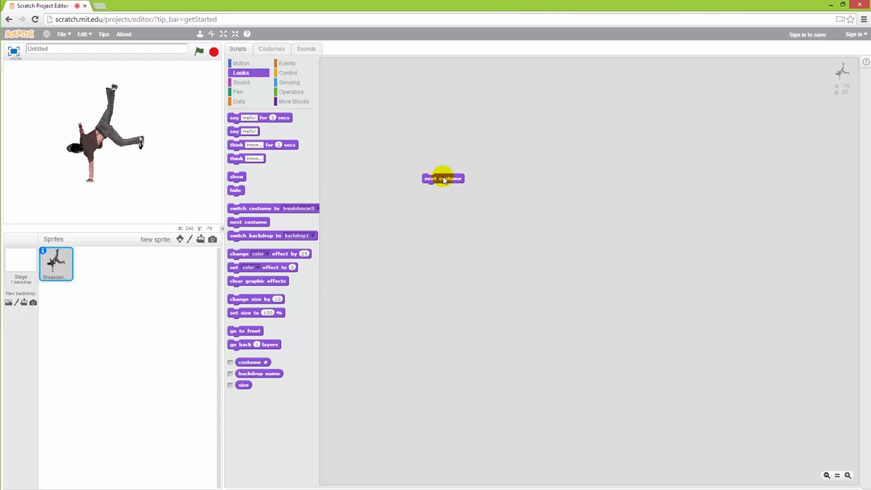
pyautogui.click(442, 178)
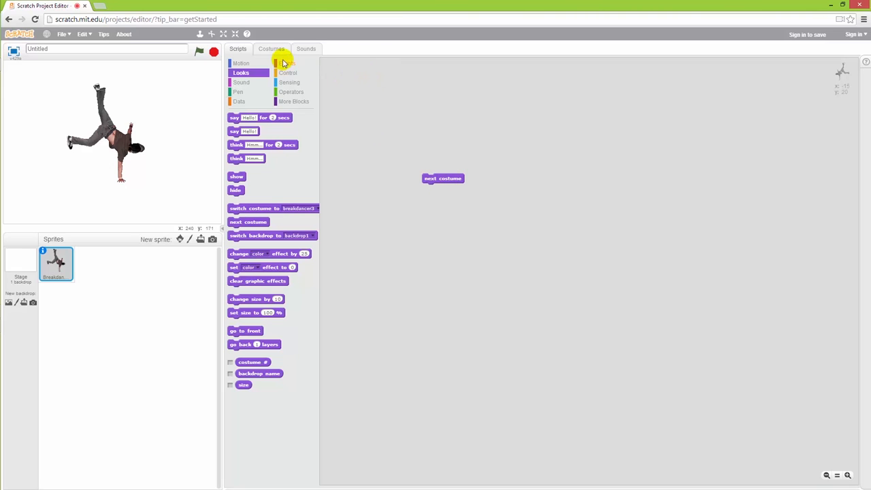
# Step: Wrap a forever loop from Control around the next costume block, then stop it running
pyautogui.click(287, 74)
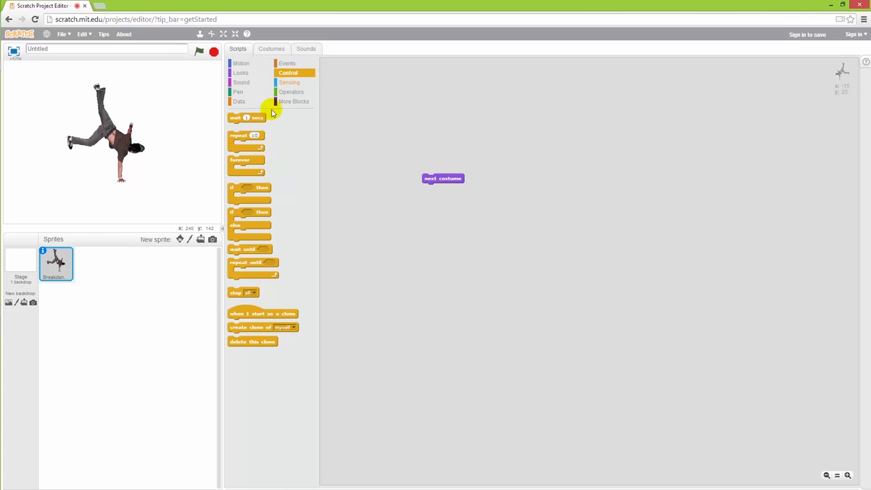
pyautogui.moveTo(240, 159); pyautogui.dragTo(400, 150)
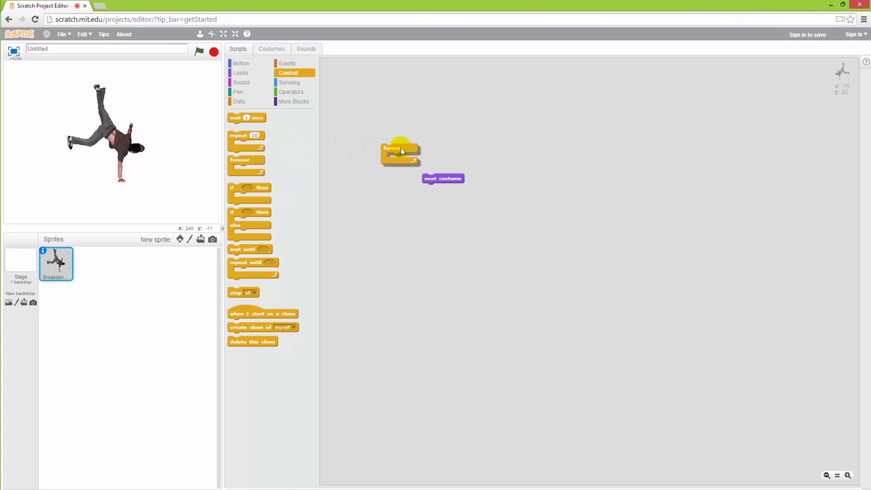
pyautogui.moveTo(400, 149); pyautogui.dragTo(384, 161)
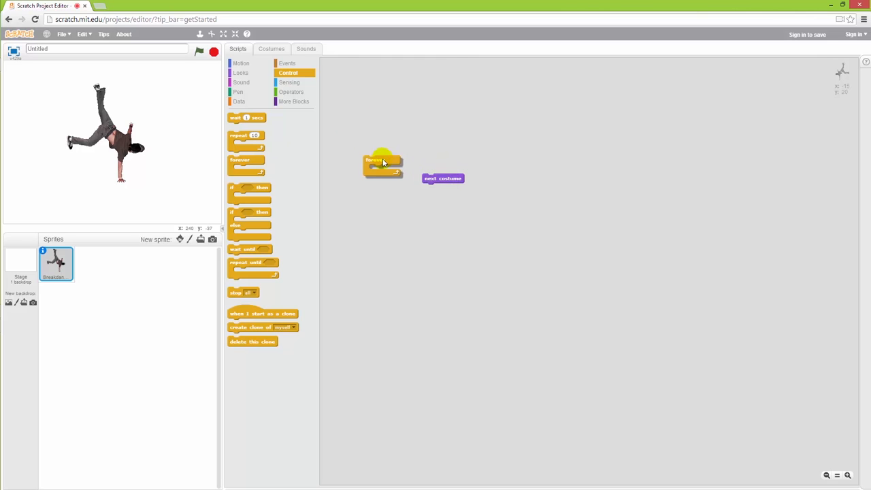
pyautogui.moveTo(382, 162); pyautogui.dragTo(429, 170)
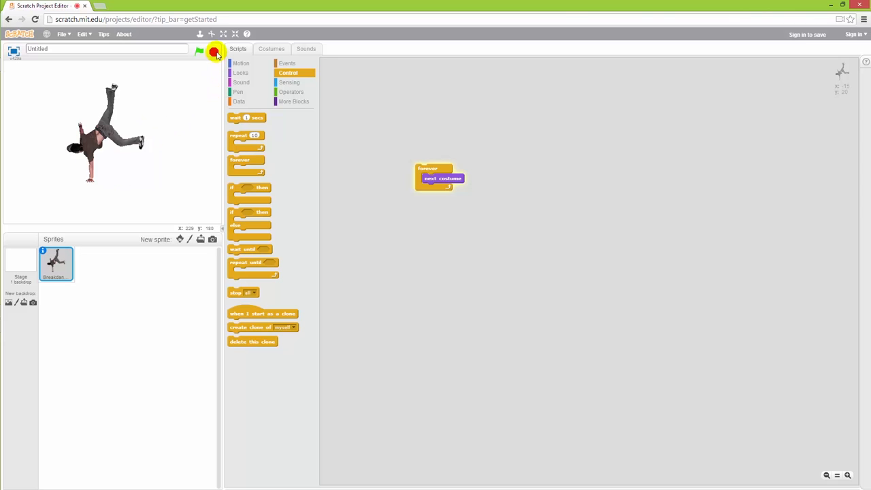
pyautogui.click(199, 52)
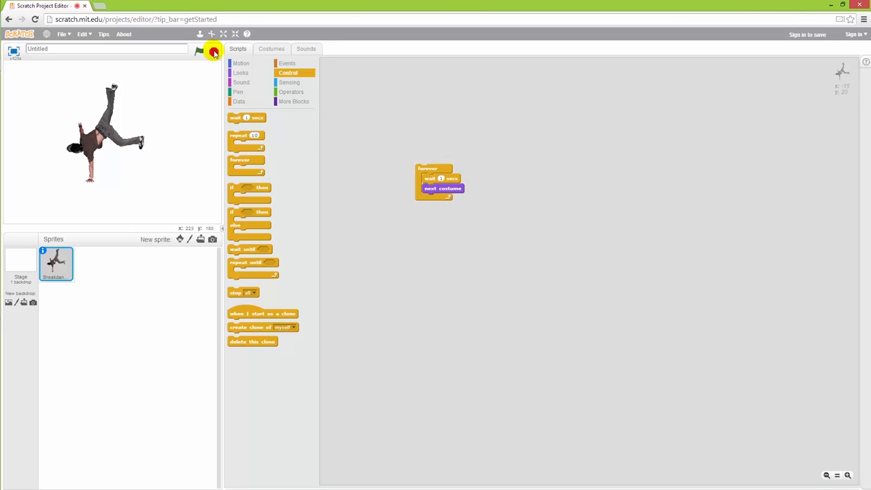
# Step: Cap the forever loop with a when green flag clicked hat block
pyautogui.click(288, 64)
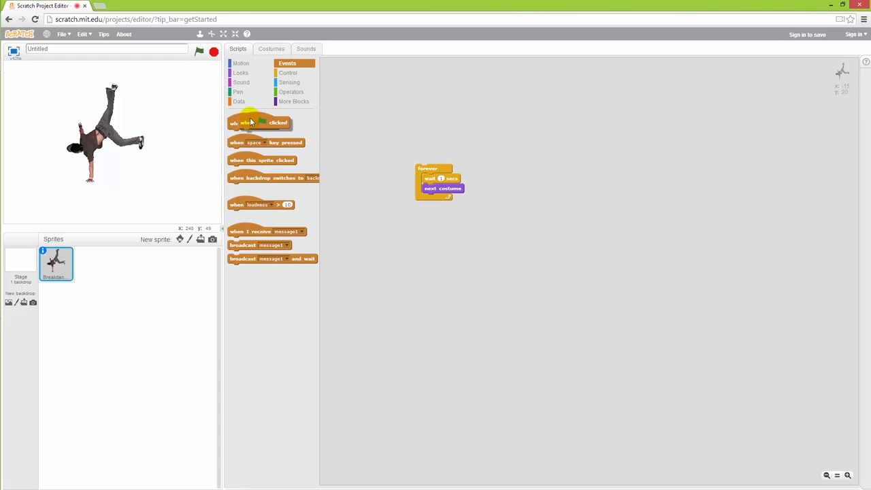
pyautogui.moveTo(252, 123); pyautogui.dragTo(449, 146)
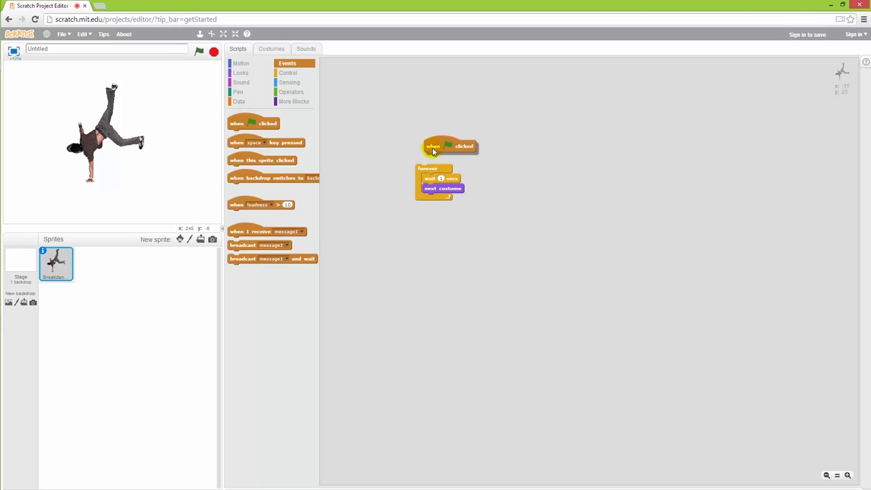
pyautogui.moveTo(450, 147); pyautogui.dragTo(441, 158)
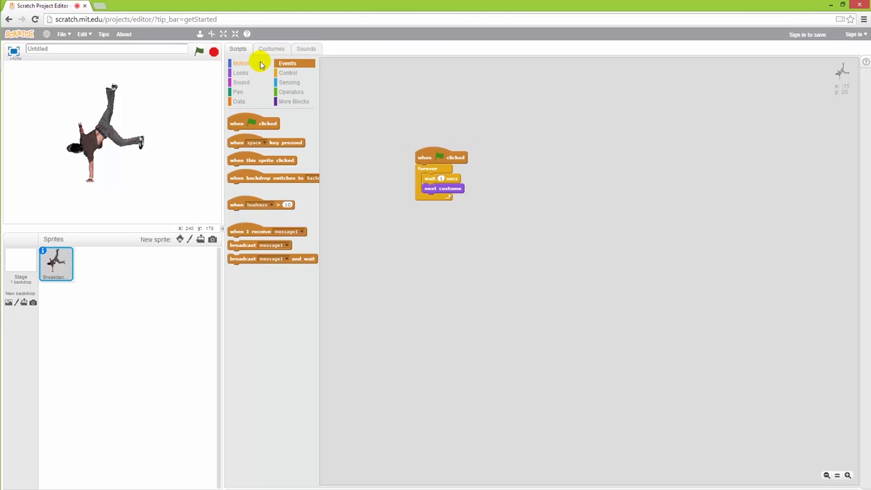
pyautogui.moveTo(263, 73)
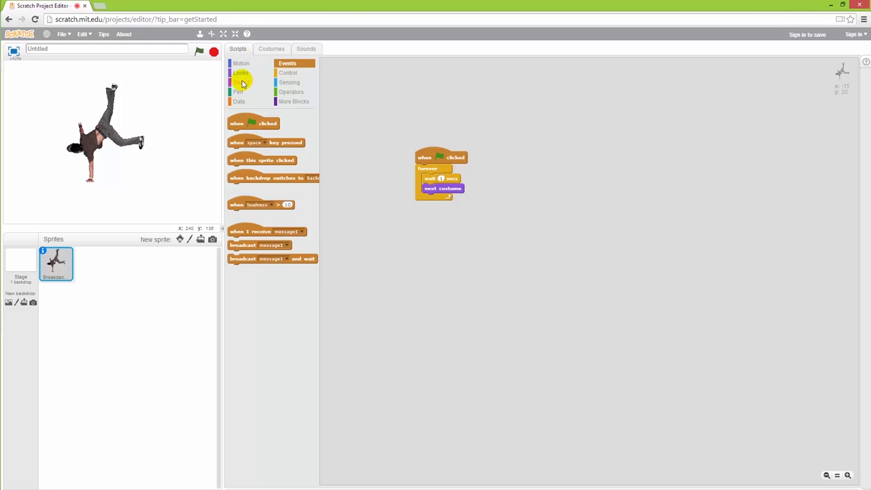
# Step: Browse the sound library from the Sounds tab, filtered to Music Loops
pyautogui.click(241, 82)
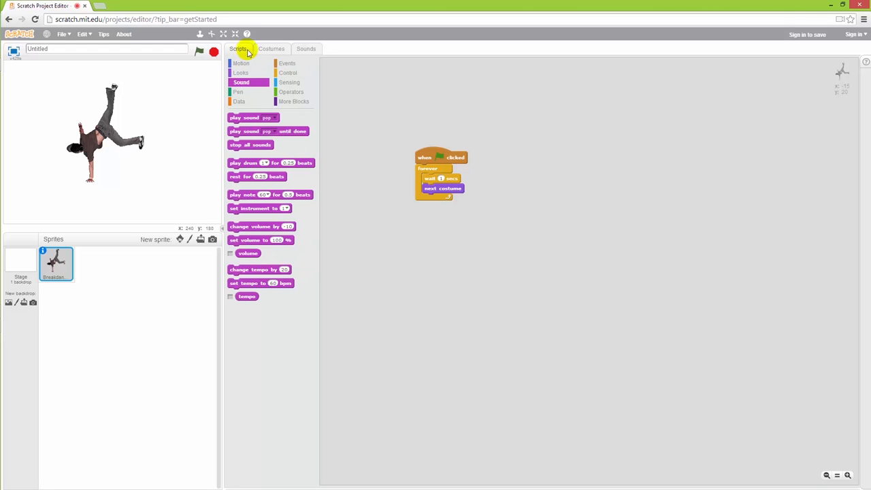
pyautogui.click(305, 49)
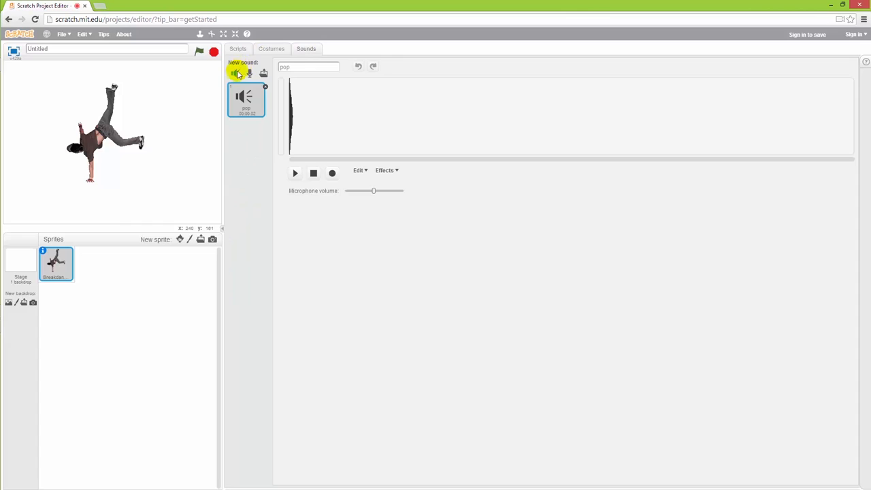
pyautogui.click(236, 74)
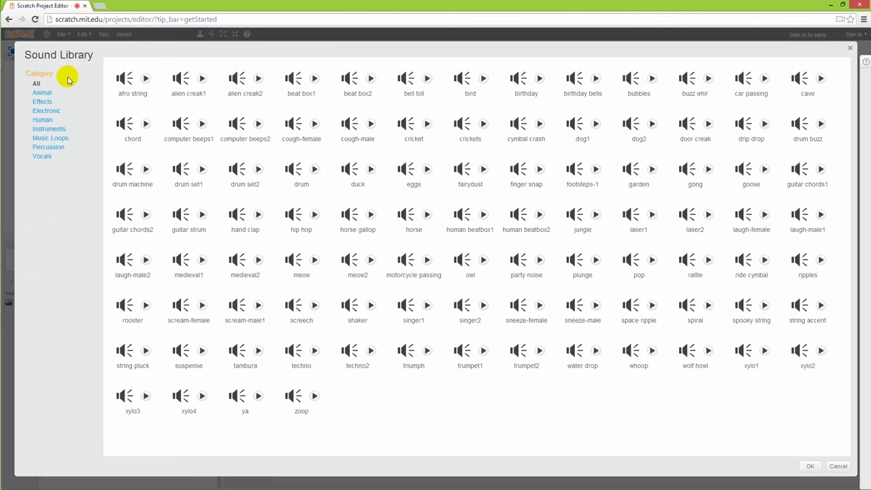
pyautogui.click(49, 137)
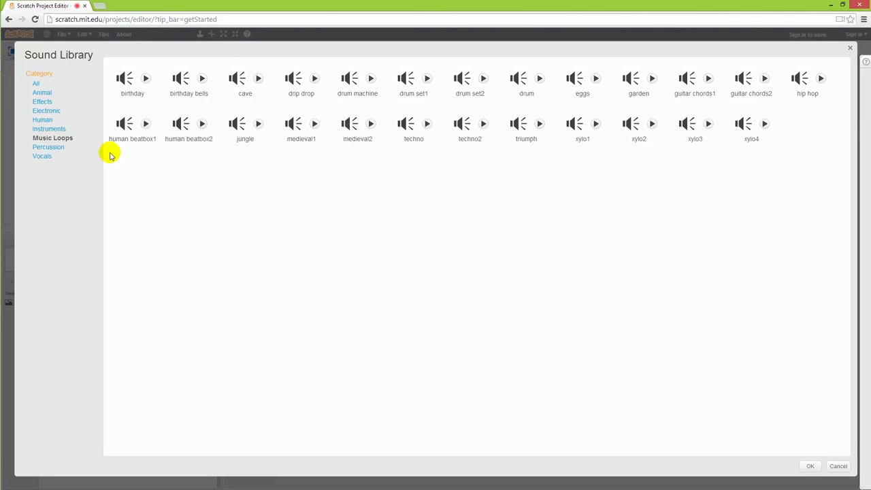
pyautogui.moveTo(495, 151)
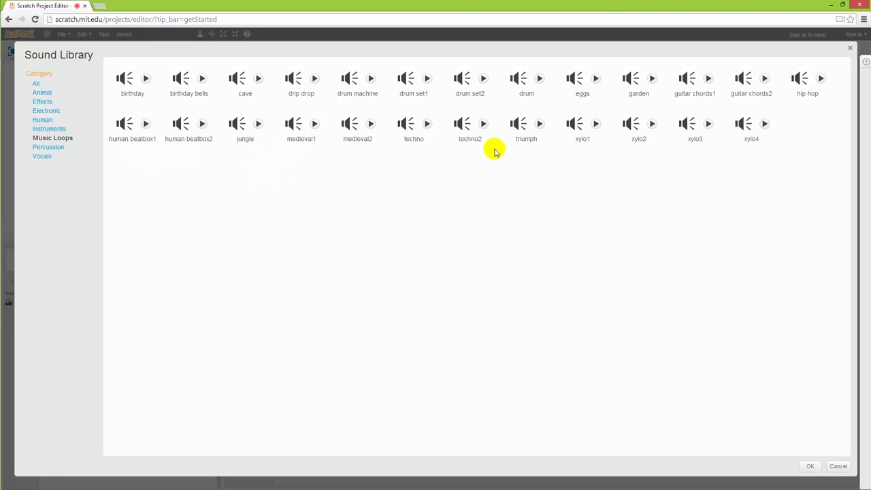
pyautogui.moveTo(689, 78)
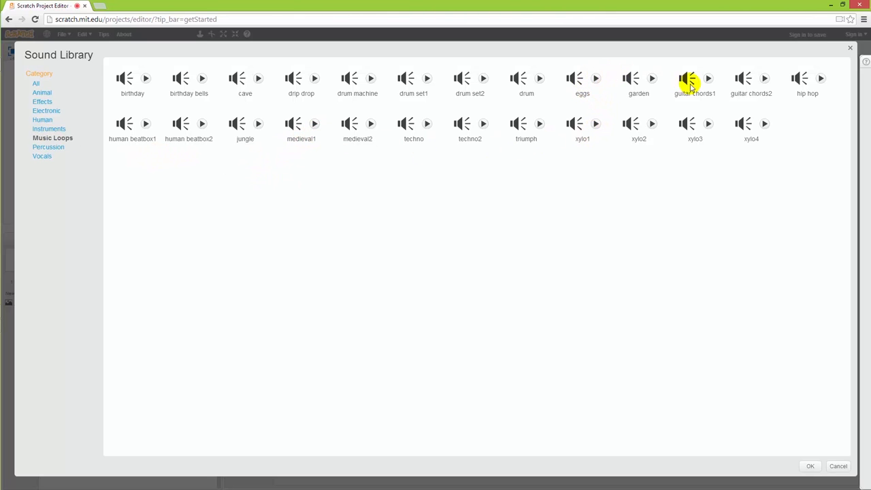
pyautogui.moveTo(806, 77)
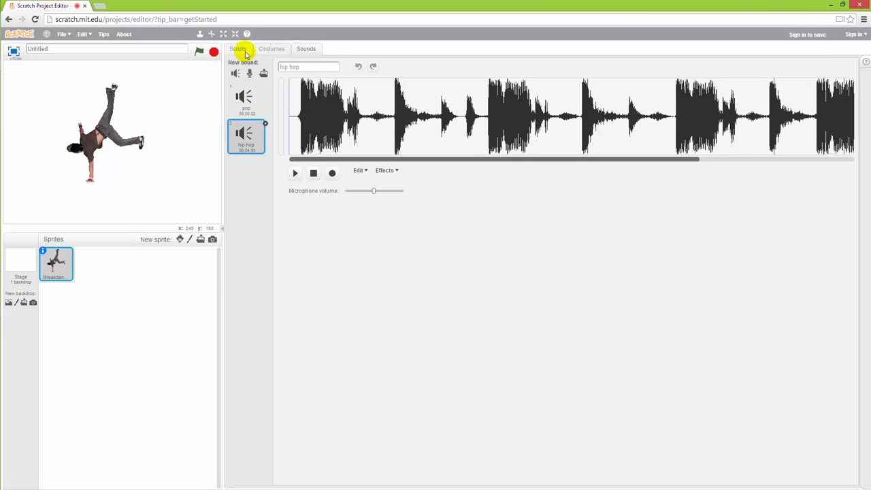
# Step: Insert play sound hip hop under the flag hat and run the project from the green flag
pyautogui.click(237, 49)
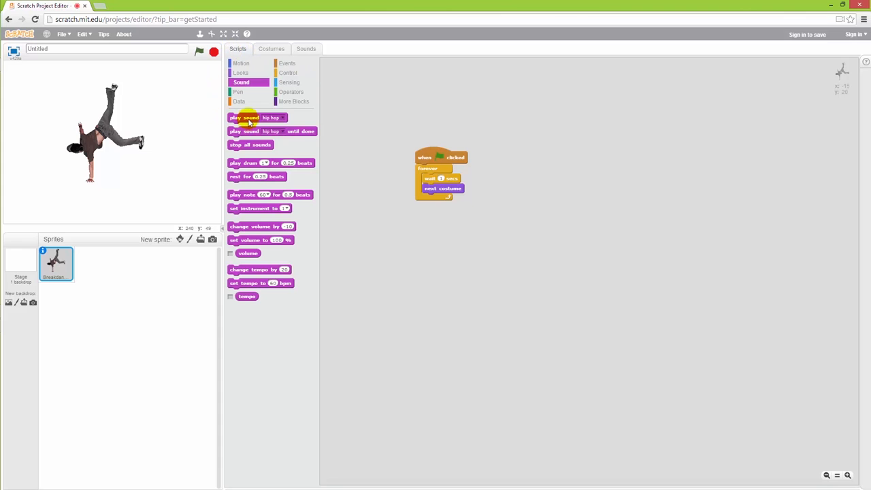
pyautogui.moveTo(257, 117); pyautogui.dragTo(456, 164)
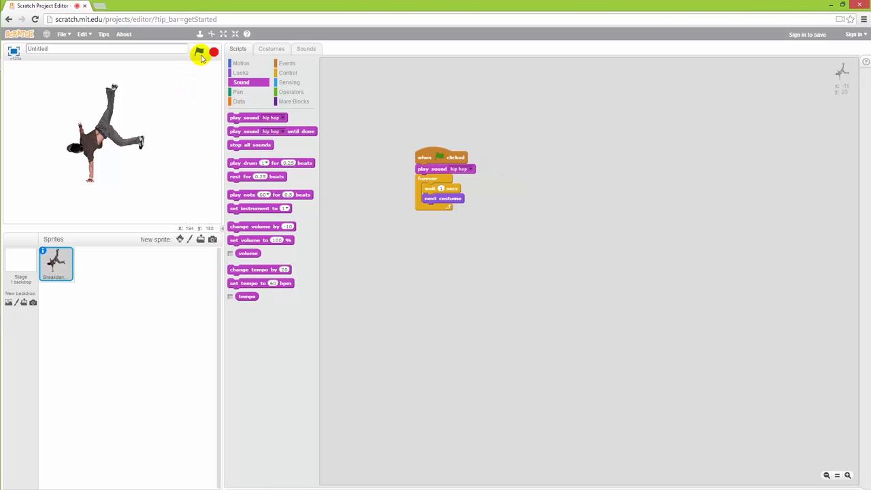
pyautogui.click(199, 52)
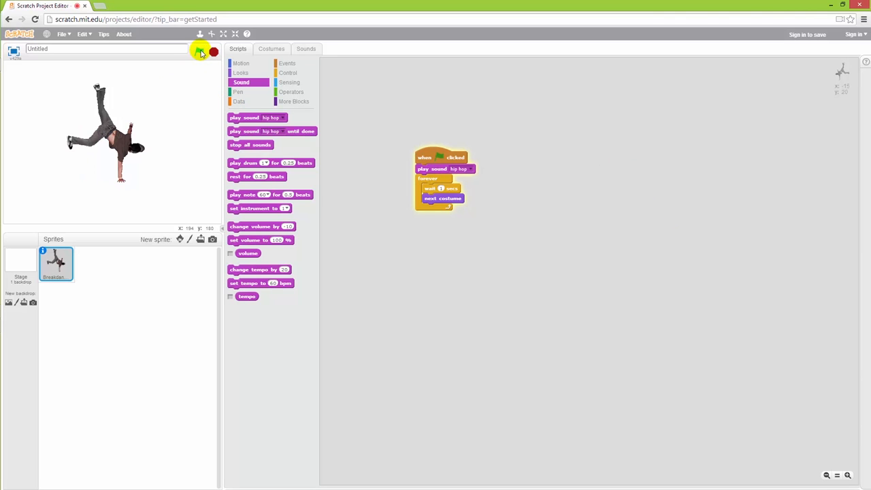